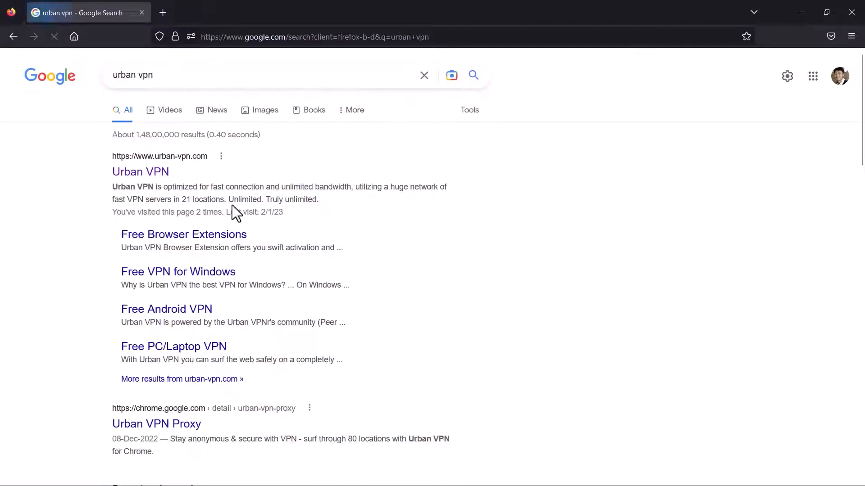
# Open the official Urban VPN website from the Google results for 'urban vpn'.
pyautogui.click(141, 171)
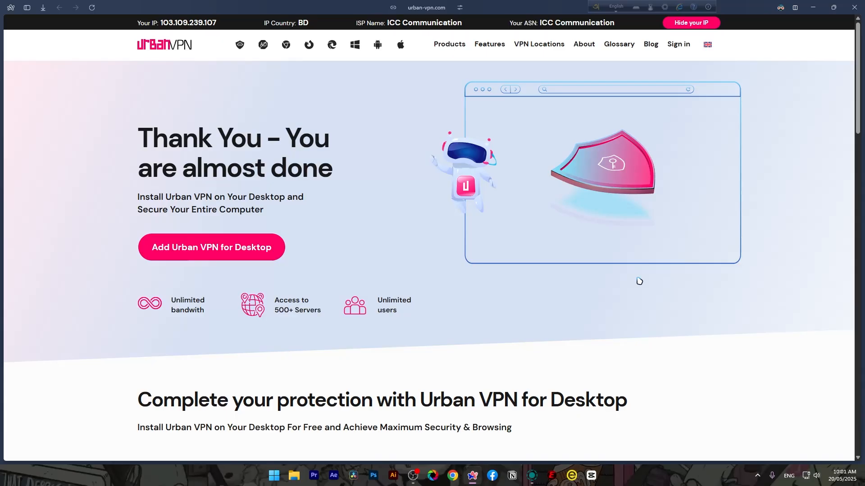
pyautogui.moveTo(569, 340)
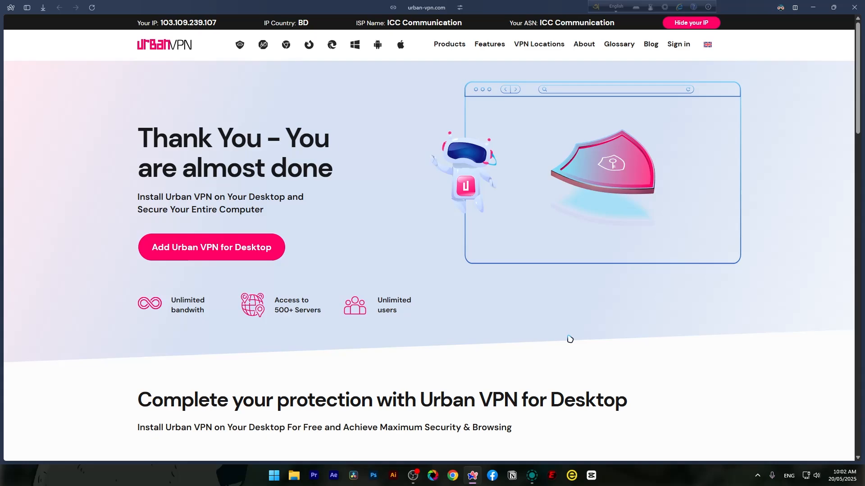
# Look through Task Manager's Processes list for the Urban VPN app, then close Task Manager.
pyautogui.press('win+shift+esc')
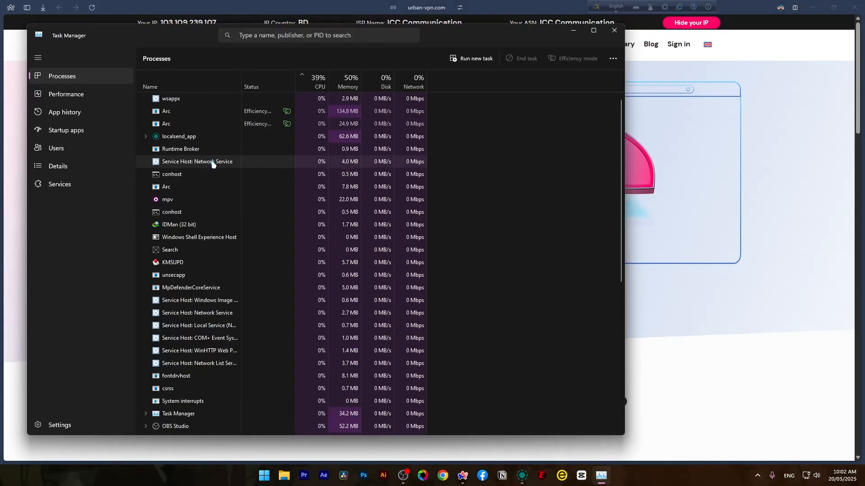
pyautogui.scroll(-3)
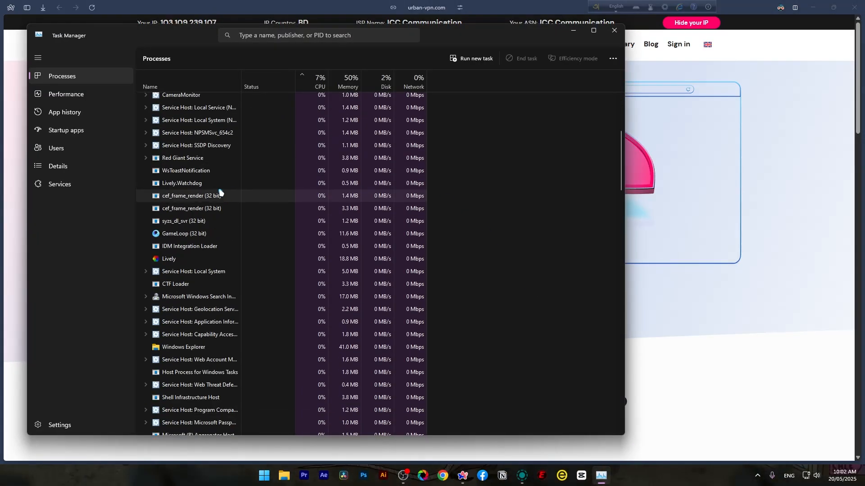
pyautogui.scroll(-3)
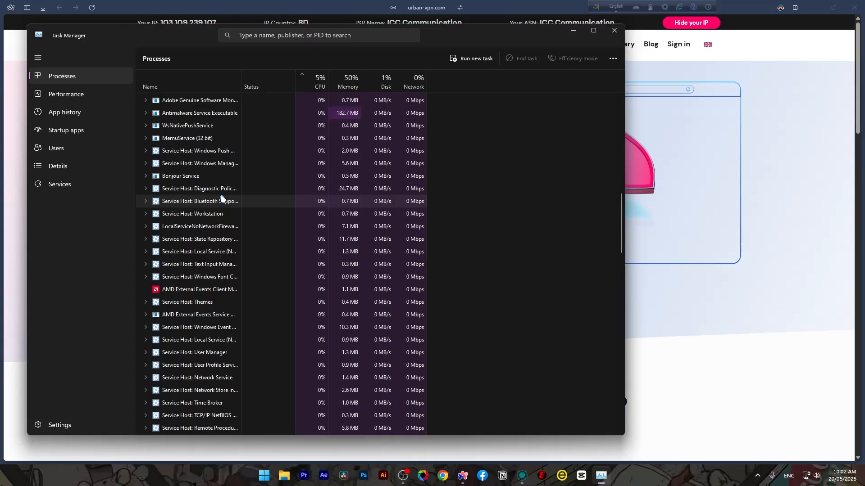
pyautogui.scroll(3)
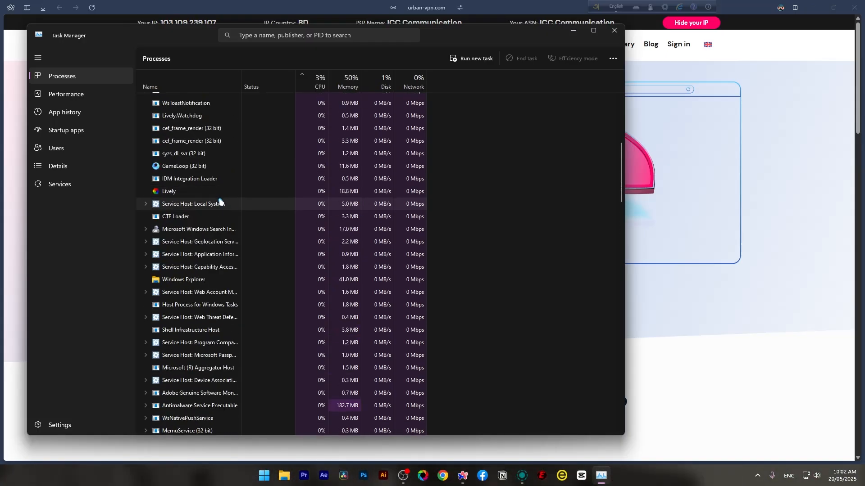
pyautogui.rightClick(184, 166)
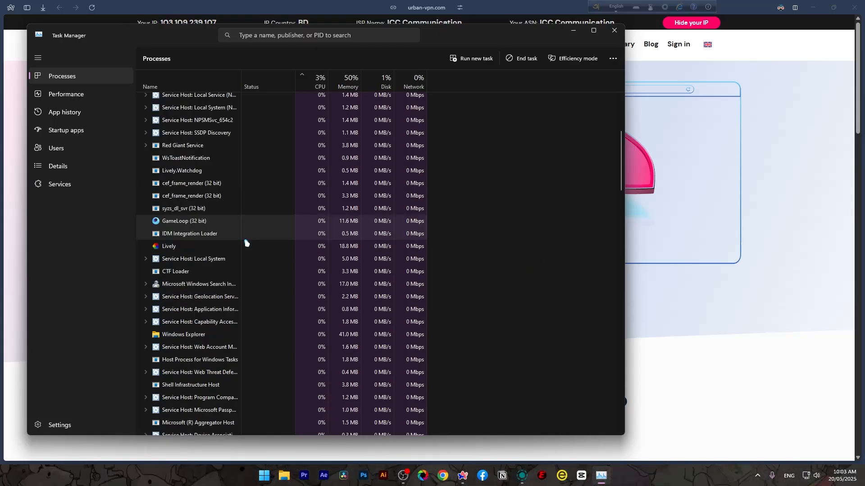
pyautogui.scroll(3)
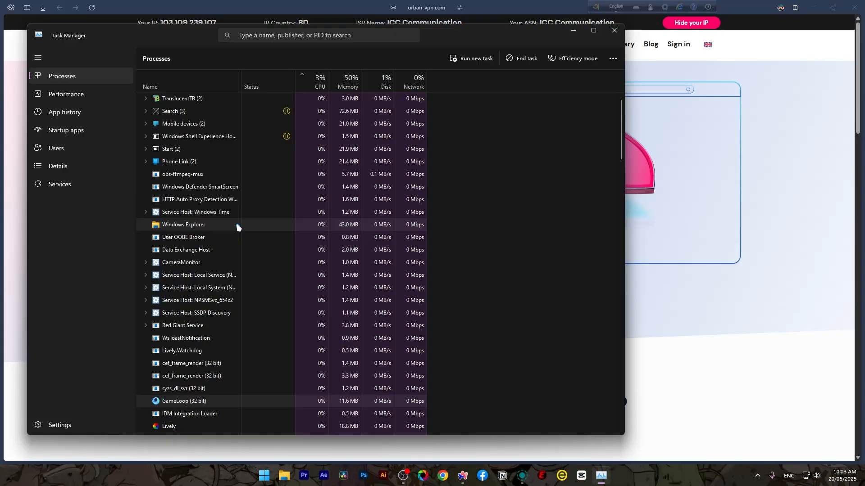
pyautogui.moveTo(471, 68)
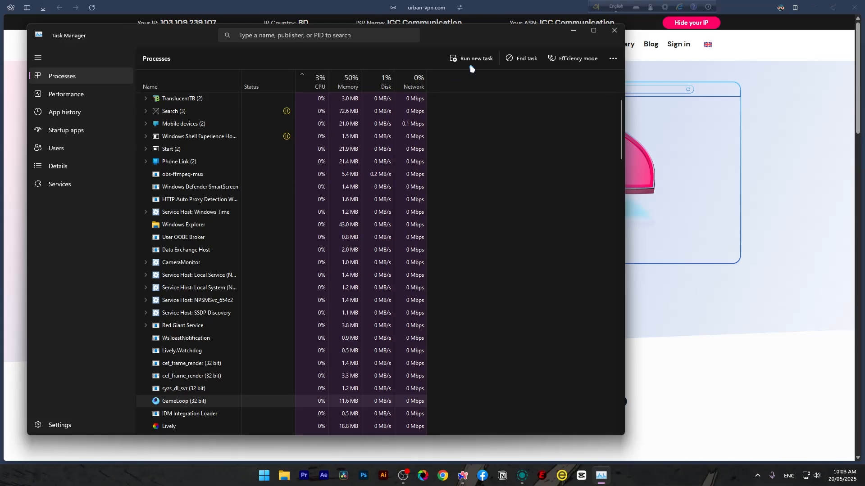
pyautogui.click(613, 31)
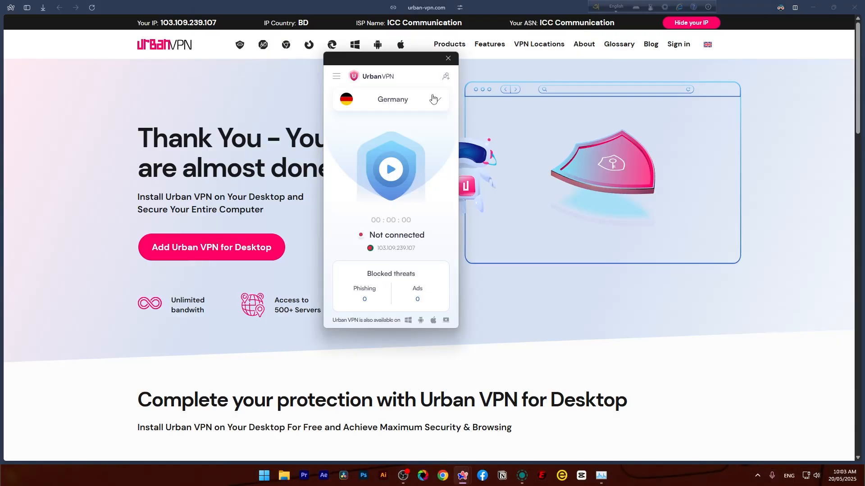
# Browse the server location list and search it for 'neth' to find Netherlands, keeping Germany selected.
pyautogui.click(392, 99)
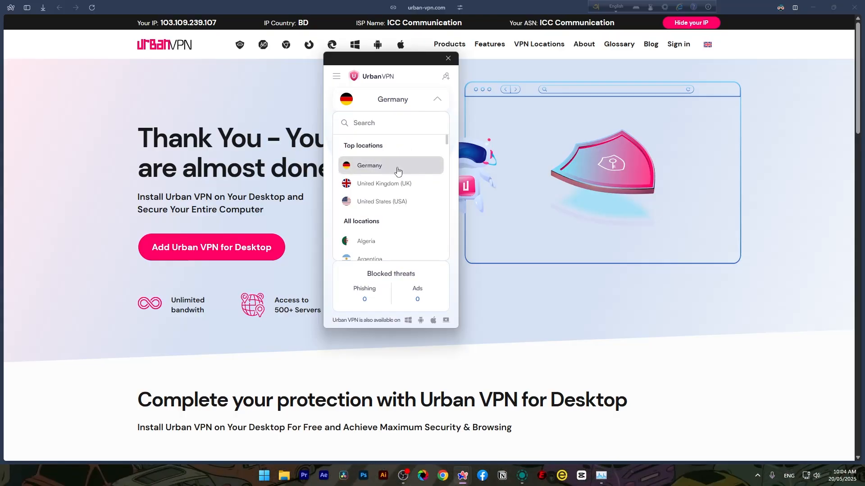
pyautogui.scroll(-3)
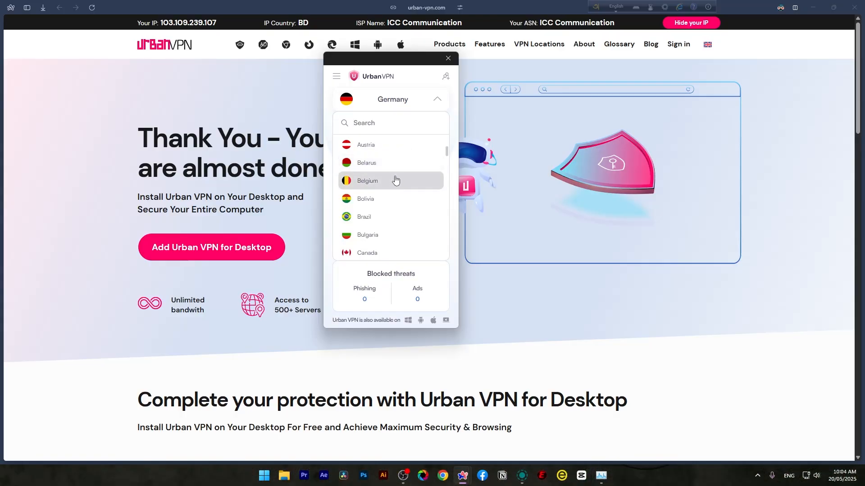
pyautogui.scroll(-3)
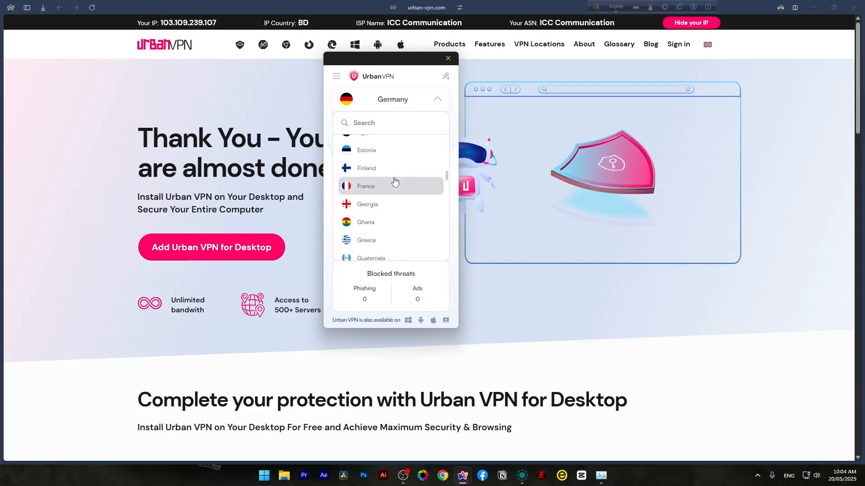
pyautogui.scroll(-3)
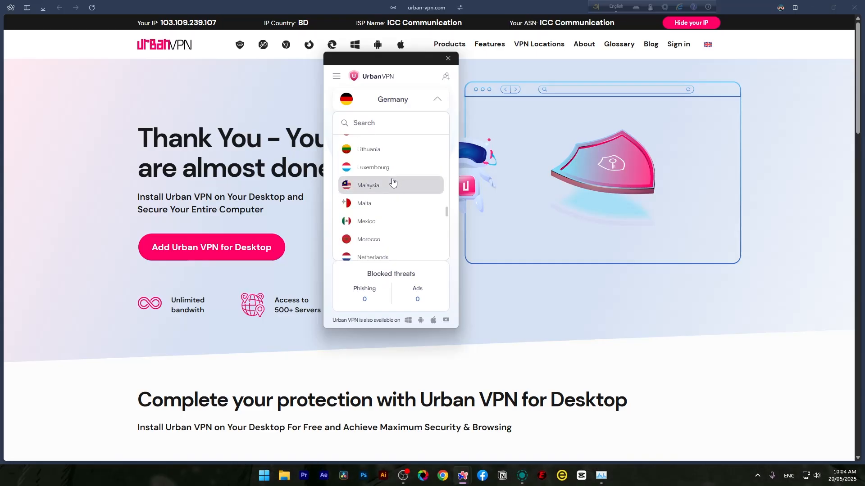
pyautogui.scroll(3)
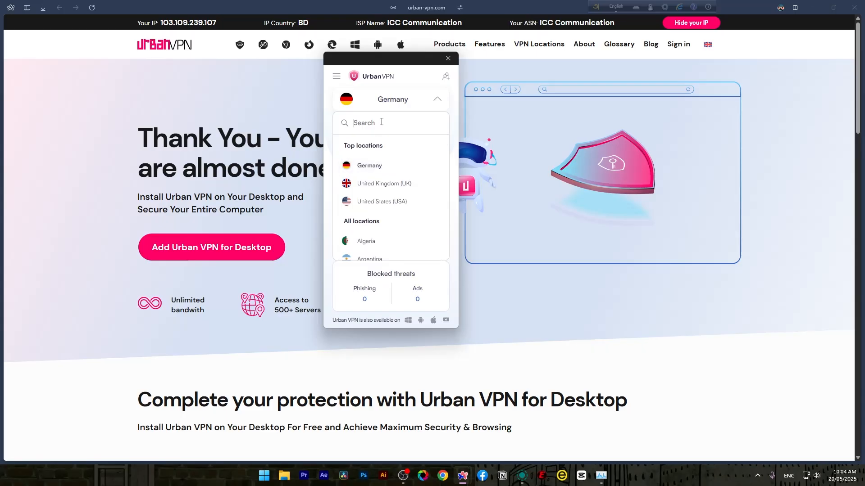
pyautogui.write('c')
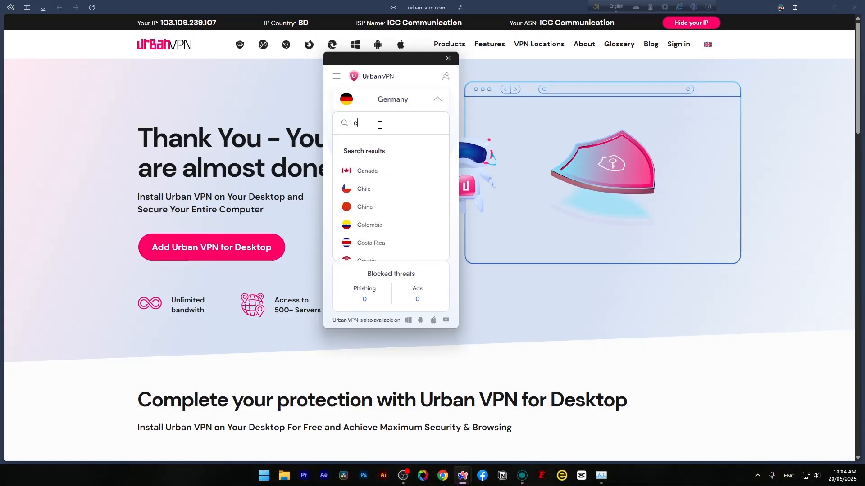
pyautogui.write('neth')
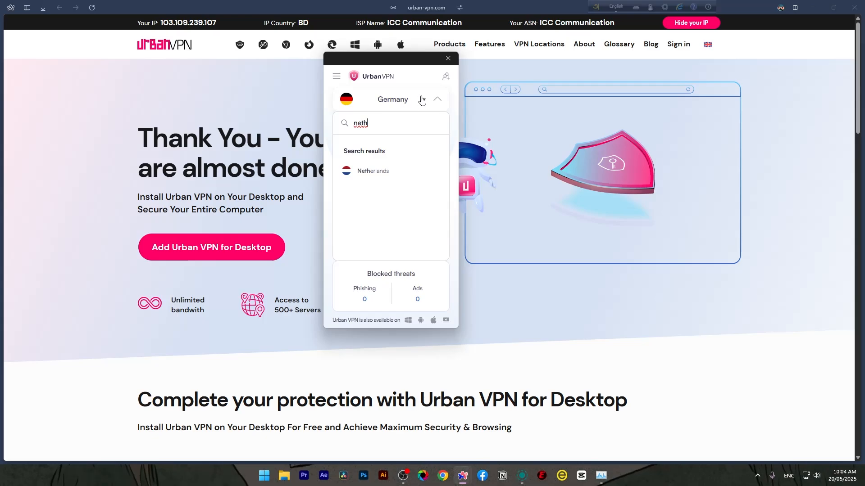
pyautogui.click(449, 57)
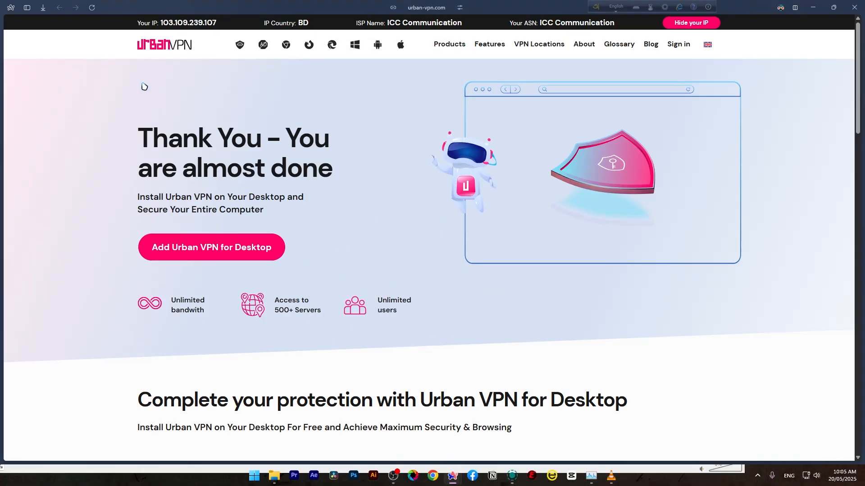
pyautogui.moveTo(243, 27)
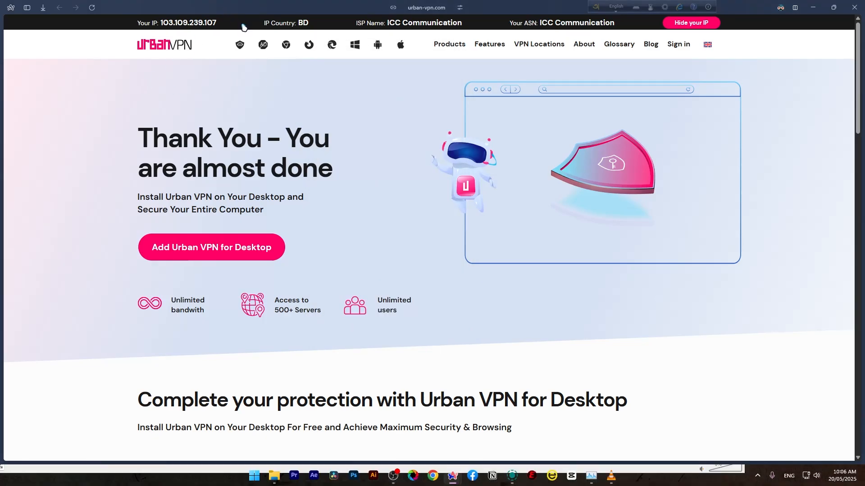
pyautogui.moveTo(377, 44)
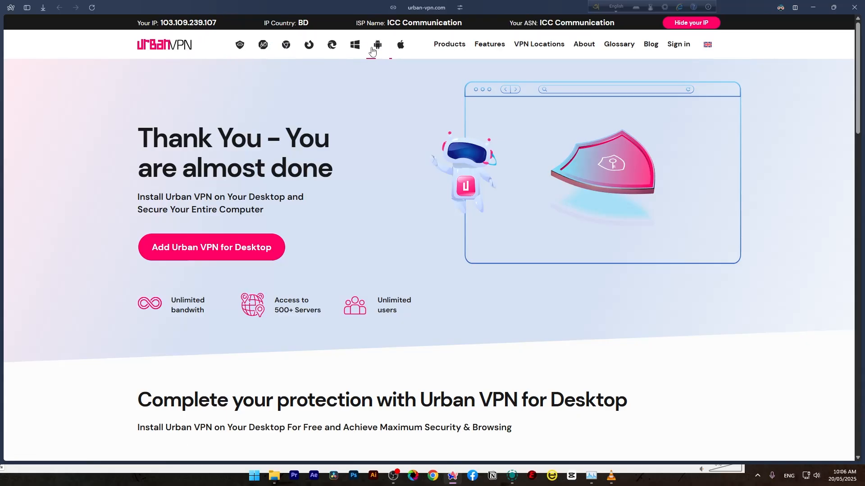
pyautogui.moveTo(285, 52)
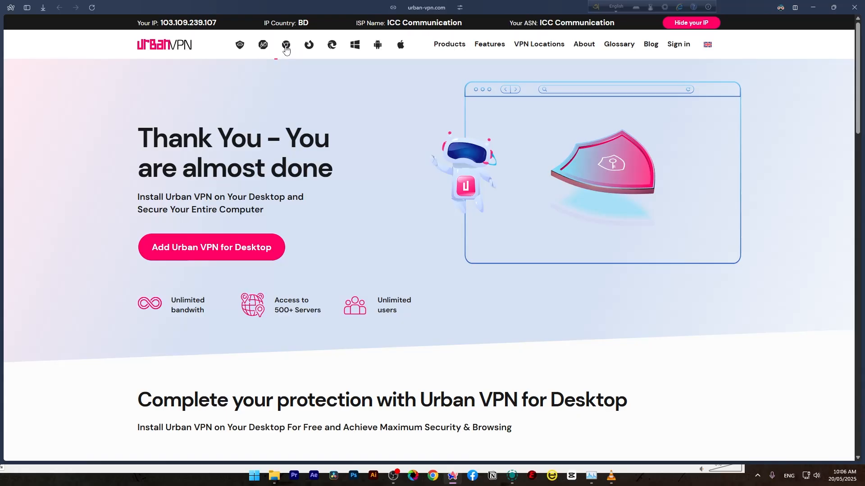
pyautogui.moveTo(314, 46)
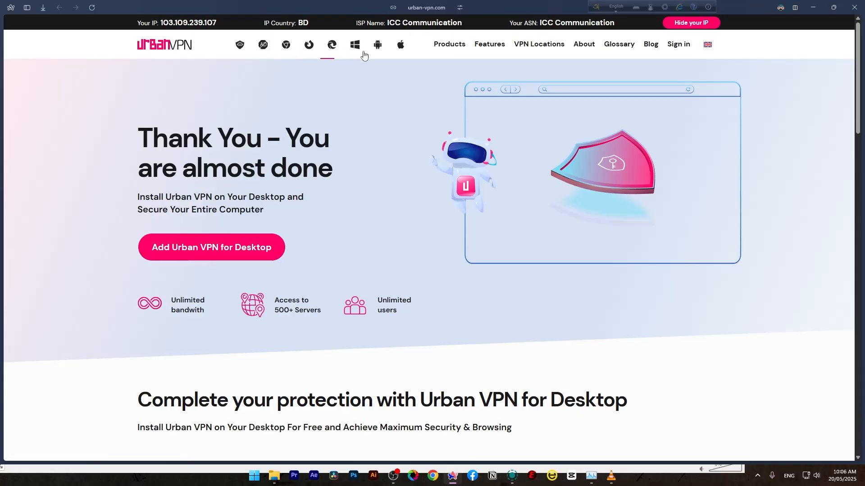
pyautogui.moveTo(116, 306)
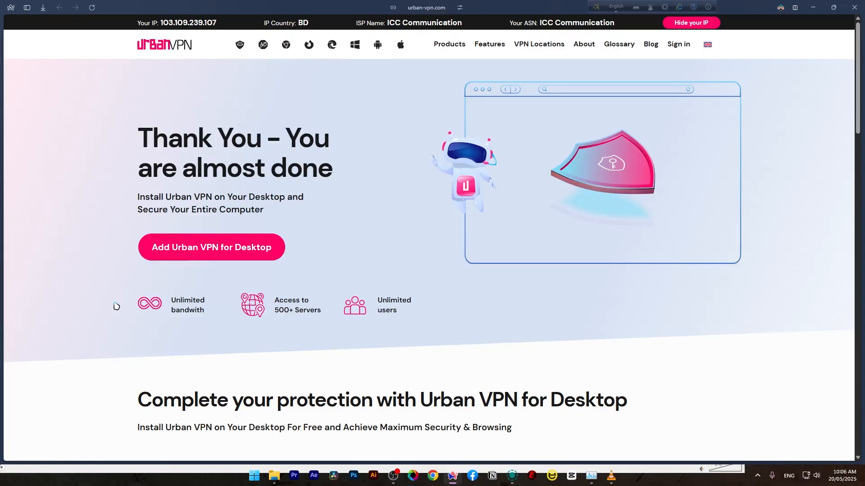
pyautogui.moveTo(345, 45)
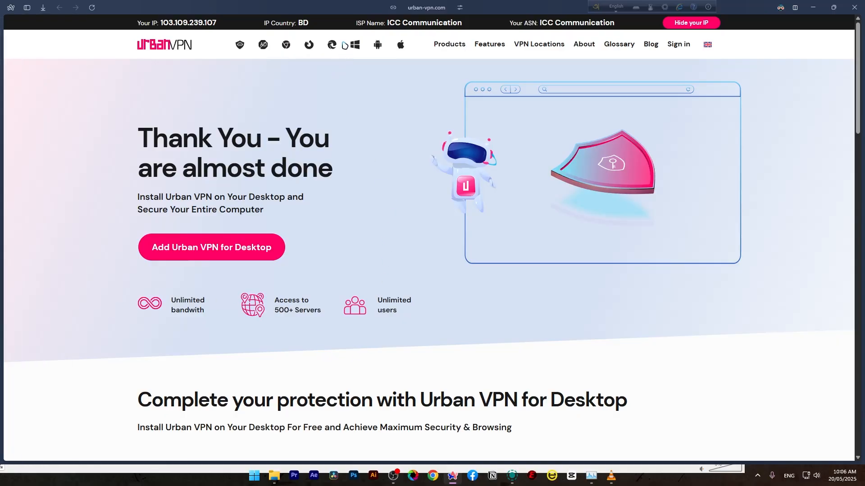
pyautogui.moveTo(431, 18)
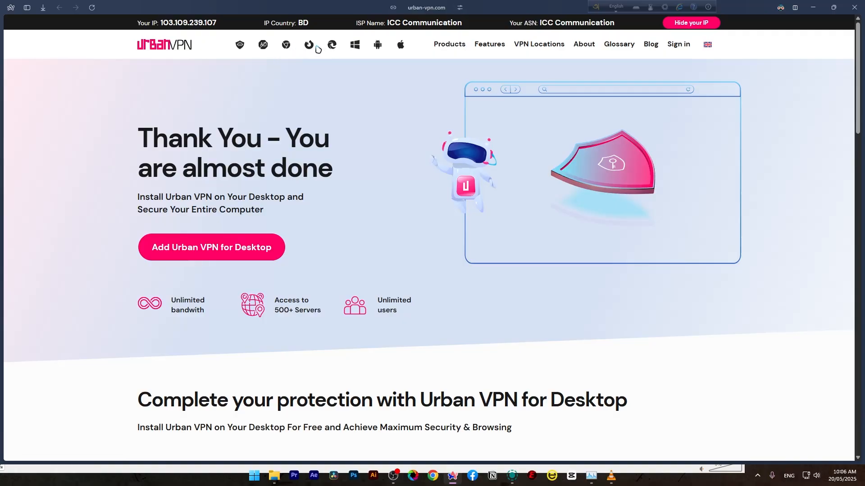
pyautogui.click(460, 8)
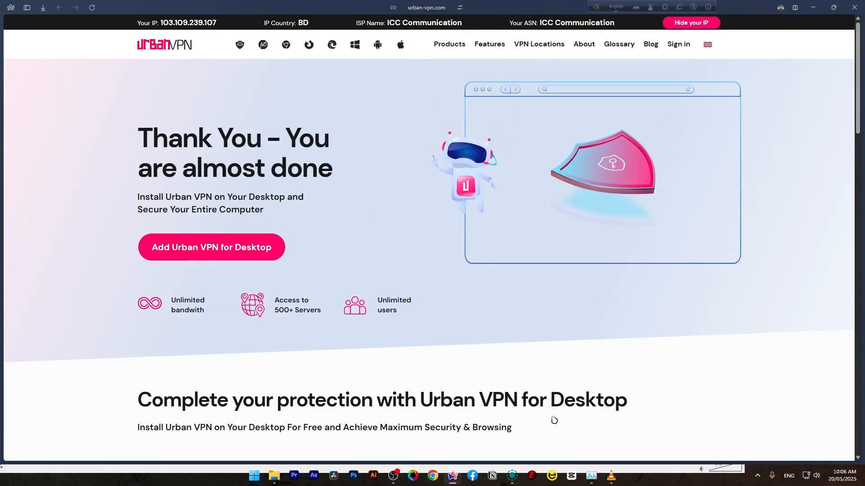
pyautogui.moveTo(282, 52)
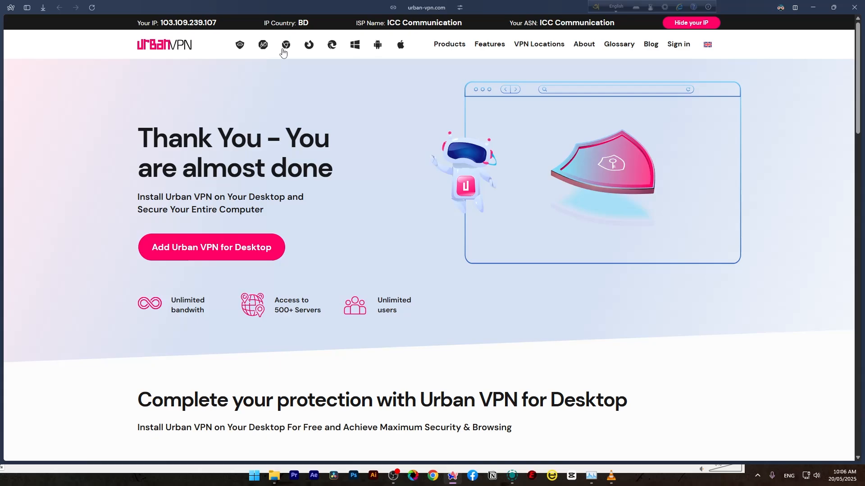
pyautogui.moveTo(623, 437)
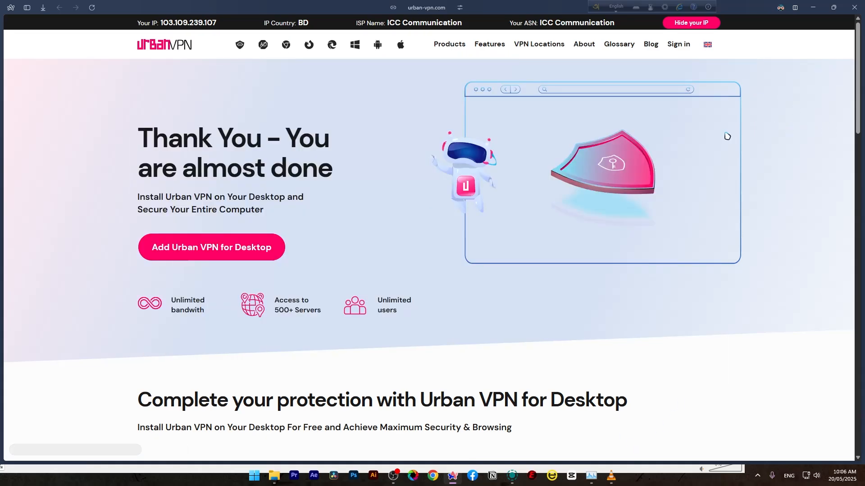
pyautogui.moveTo(797, 100)
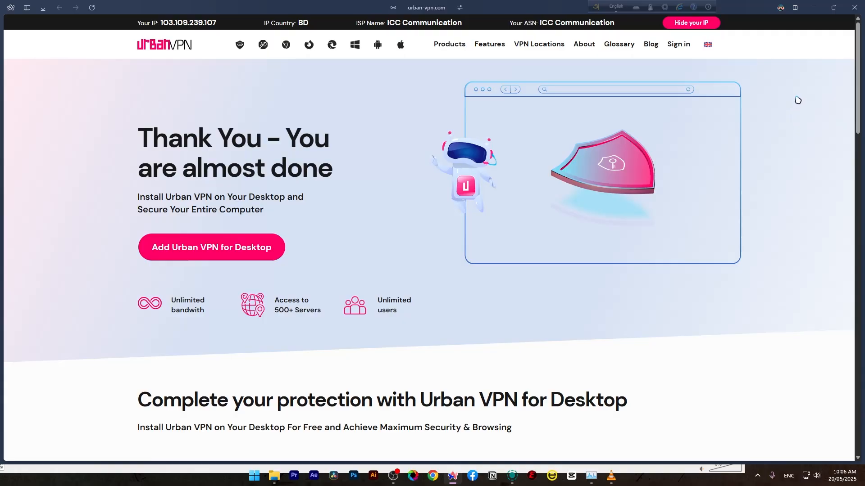
pyautogui.moveTo(239, 197)
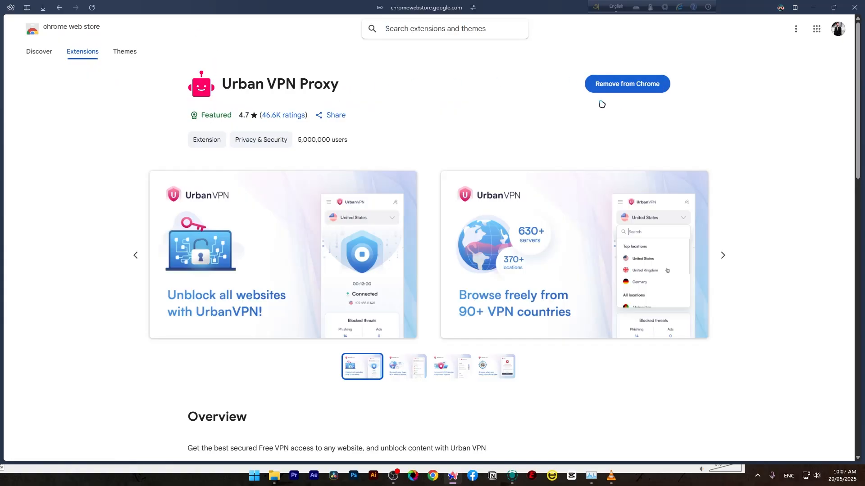
pyautogui.moveTo(635, 91)
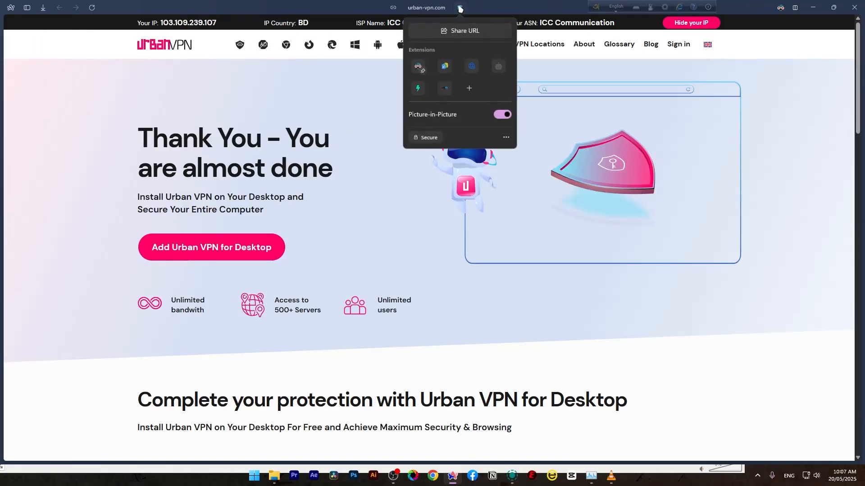
# Switch from the Urban VPN Proxy store listing to a fresh Google Chrome new tab.
pyautogui.click(131, 9)
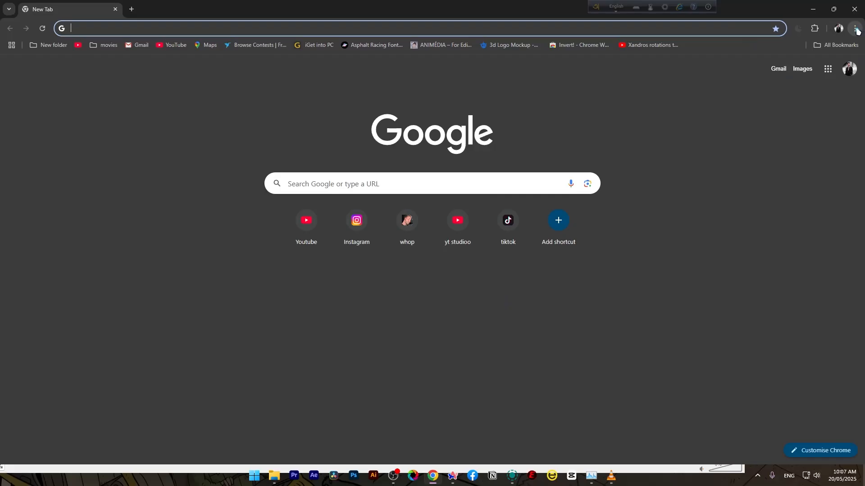
pyautogui.click(856, 28)
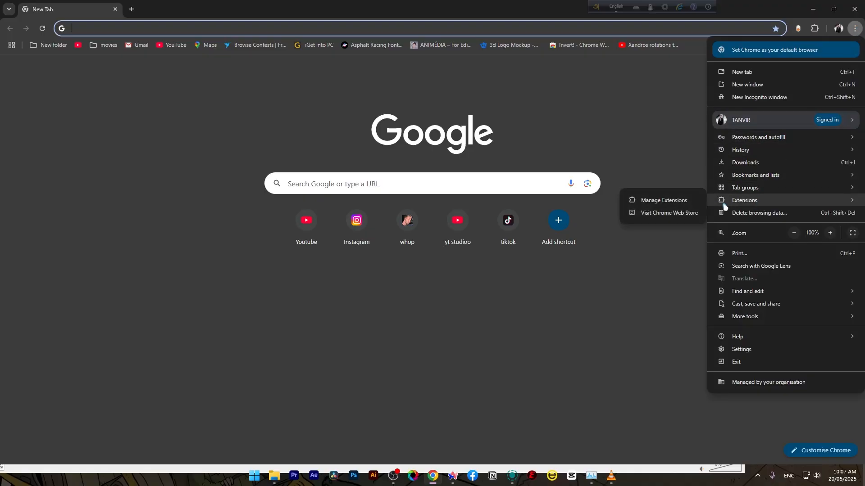
pyautogui.moveTo(662, 200)
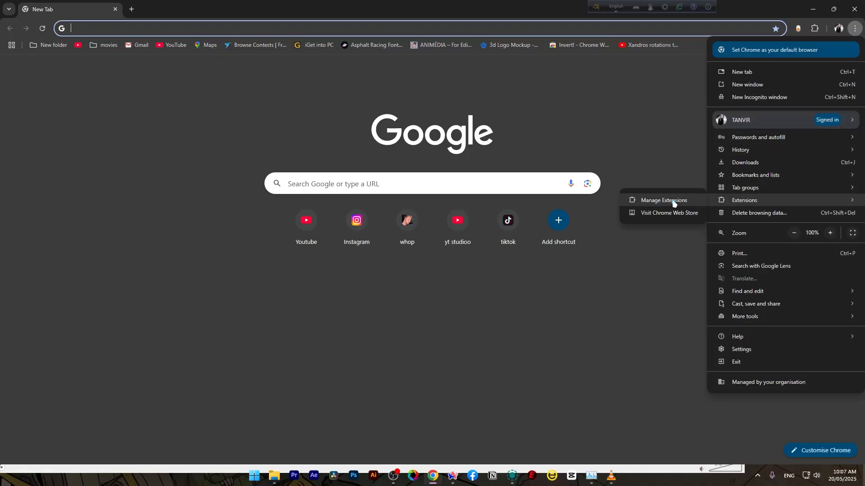
pyautogui.click(663, 202)
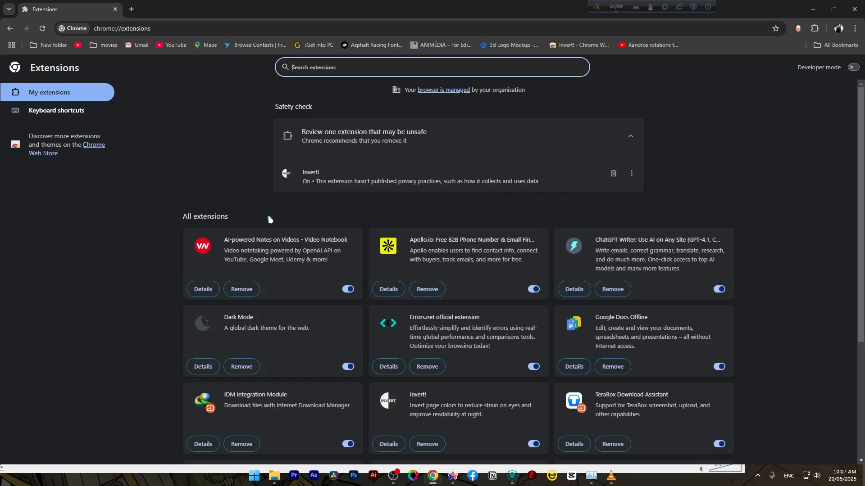
pyautogui.scroll(-3)
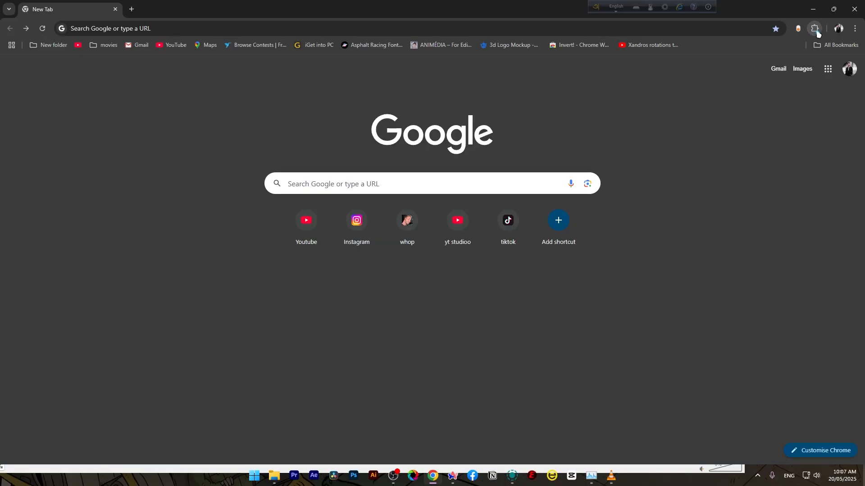
# Connect the Urban VPN Proxy extension to the Germany server from the Extensions menu.
pyautogui.click(813, 27)
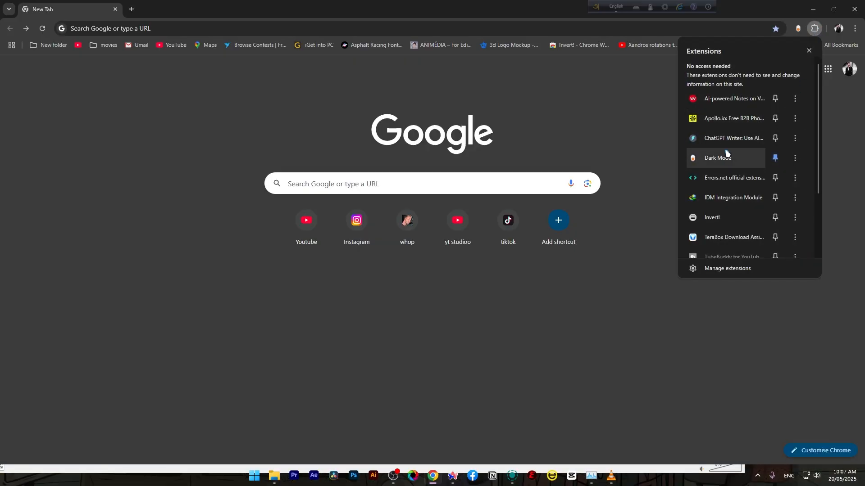
pyautogui.click(797, 28)
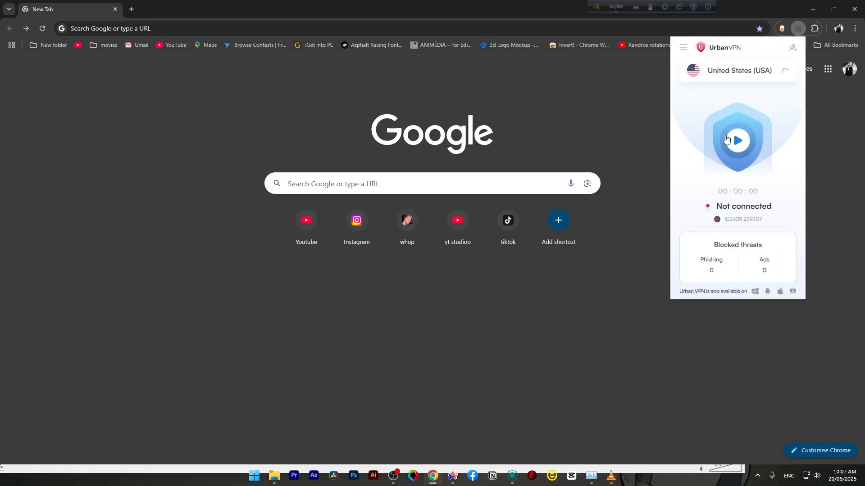
pyautogui.click(736, 141)
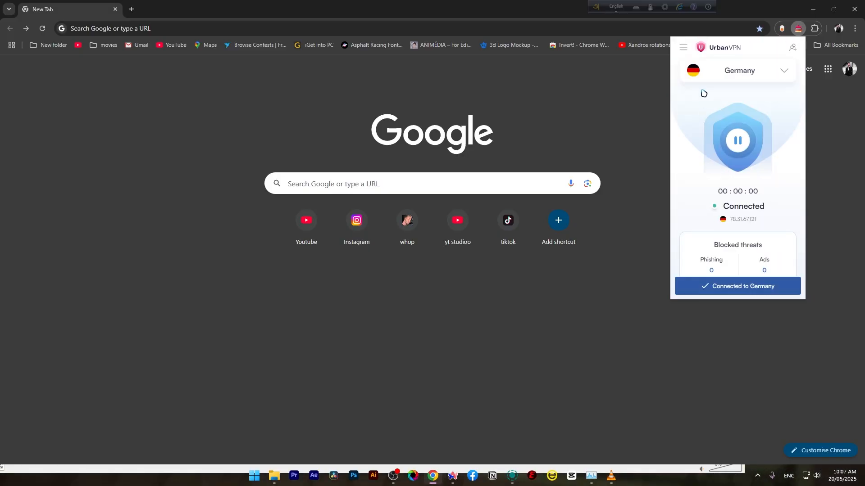
pyautogui.moveTo(406, 85)
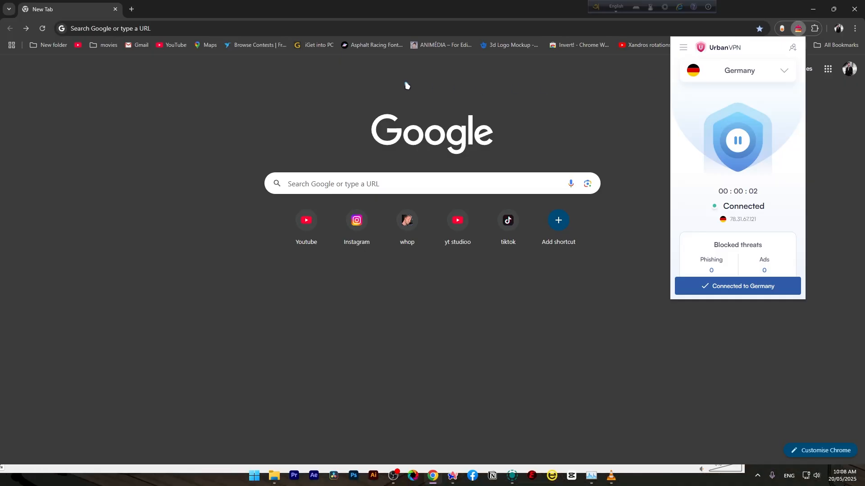
pyautogui.moveTo(598, 101)
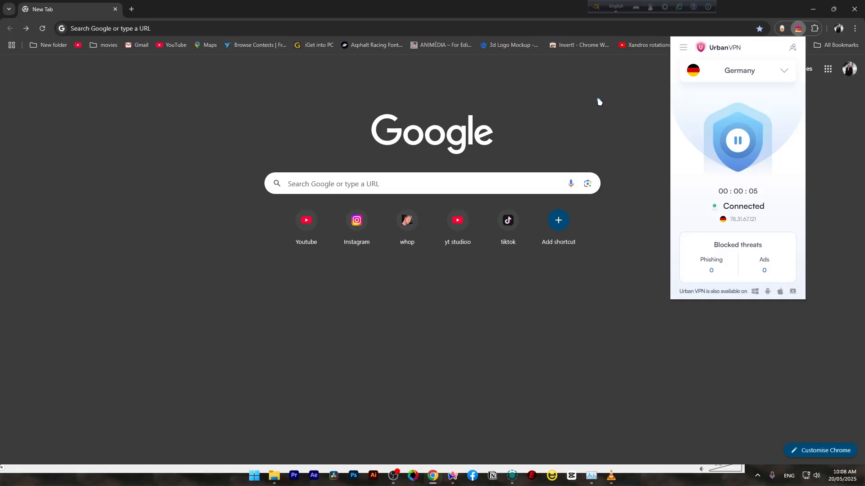